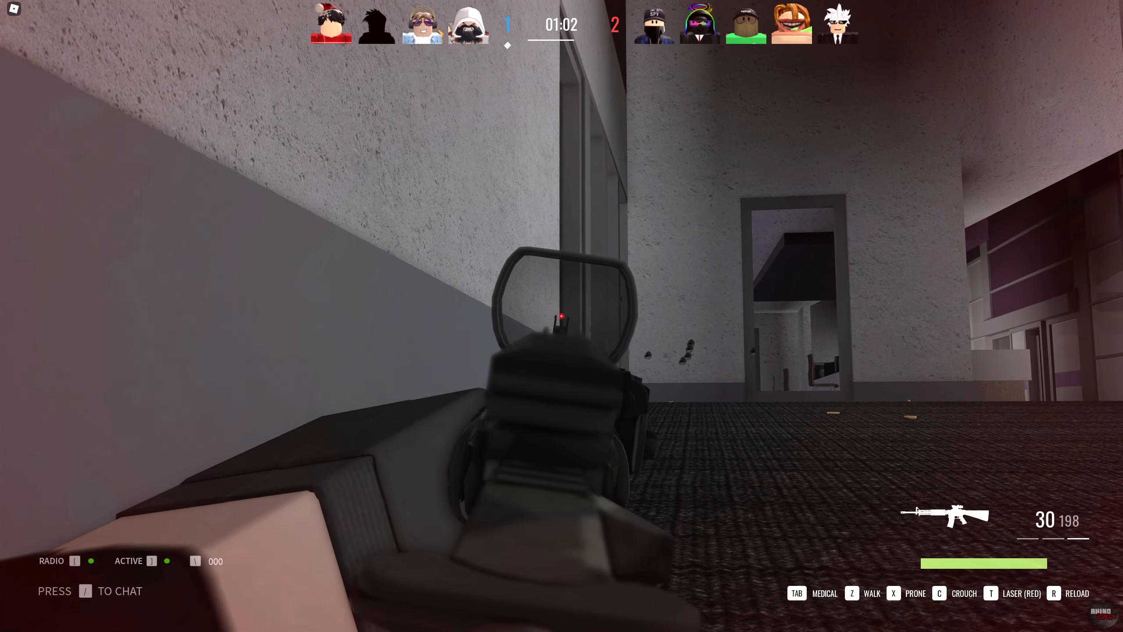
- Leave the Roblox match and start downloading the Razer Cortex installer from razer.com
{"action": "left_click", "coordinate": [562, 316]}
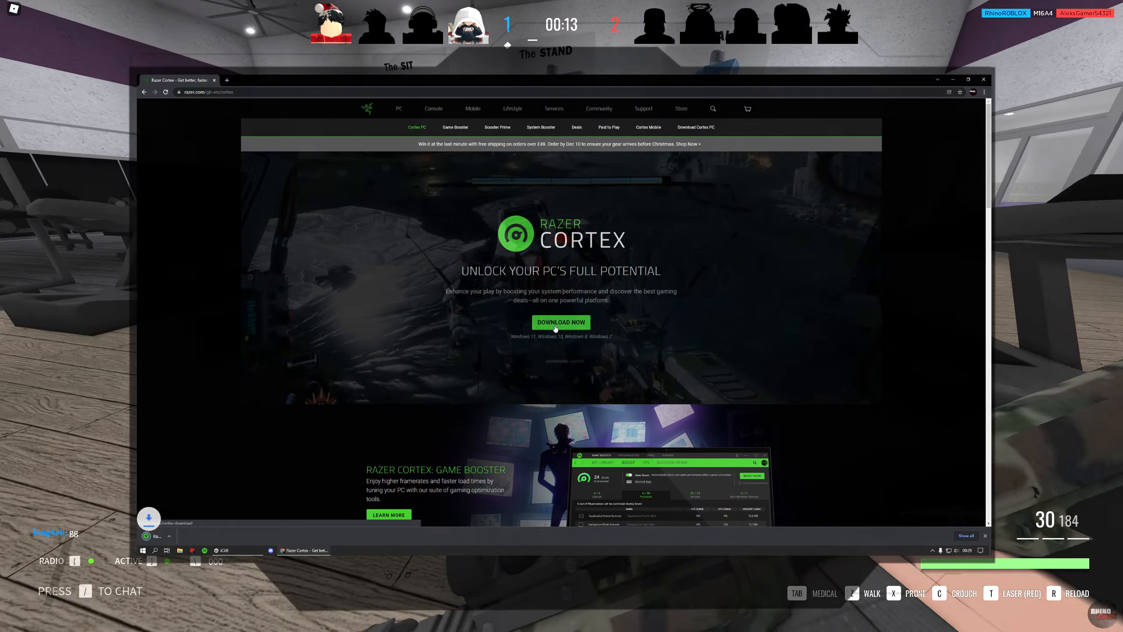
- Run the downloaded Razer Cortex installer and finish the installation
{"action": "left_click", "coordinate": [561, 322]}
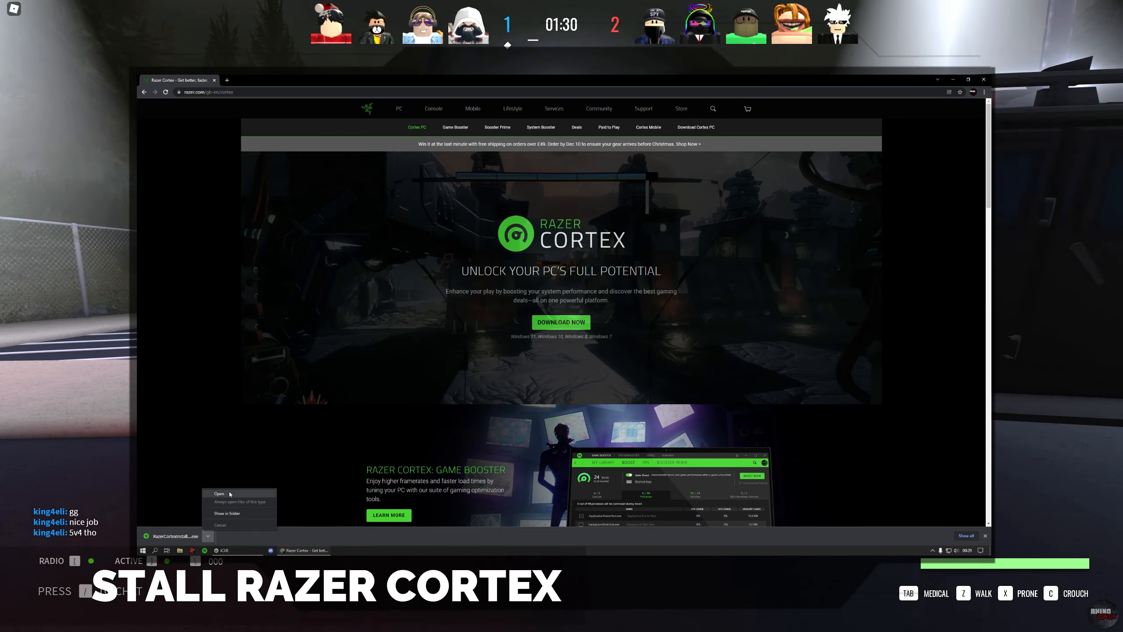
{"action": "left_click", "coordinate": [218, 493]}
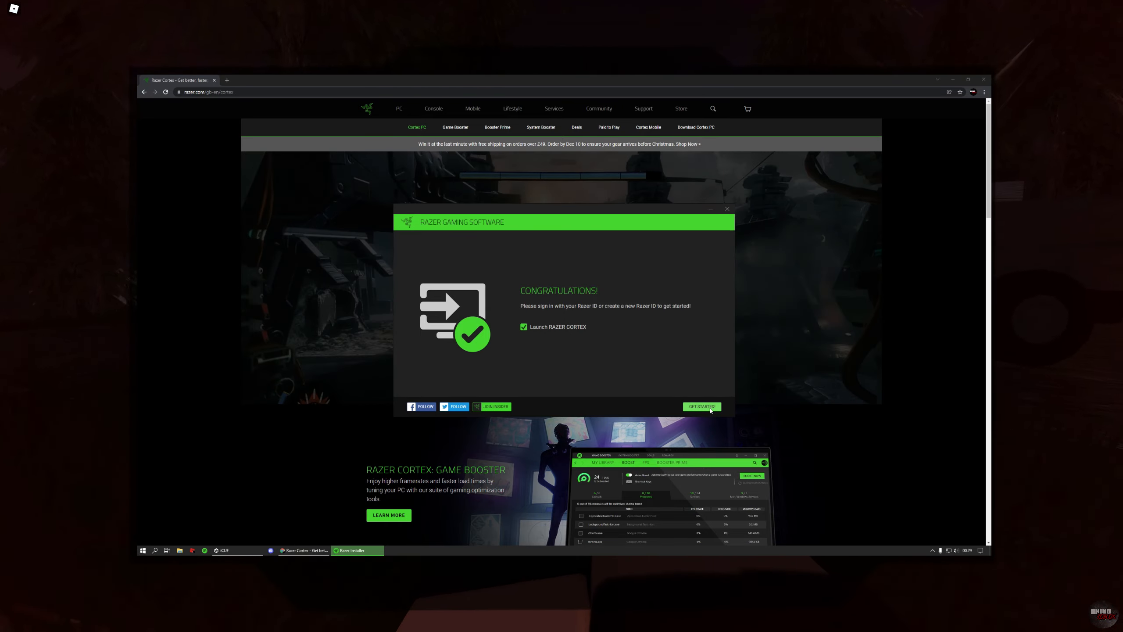
{"action": "left_click", "coordinate": [700, 407]}
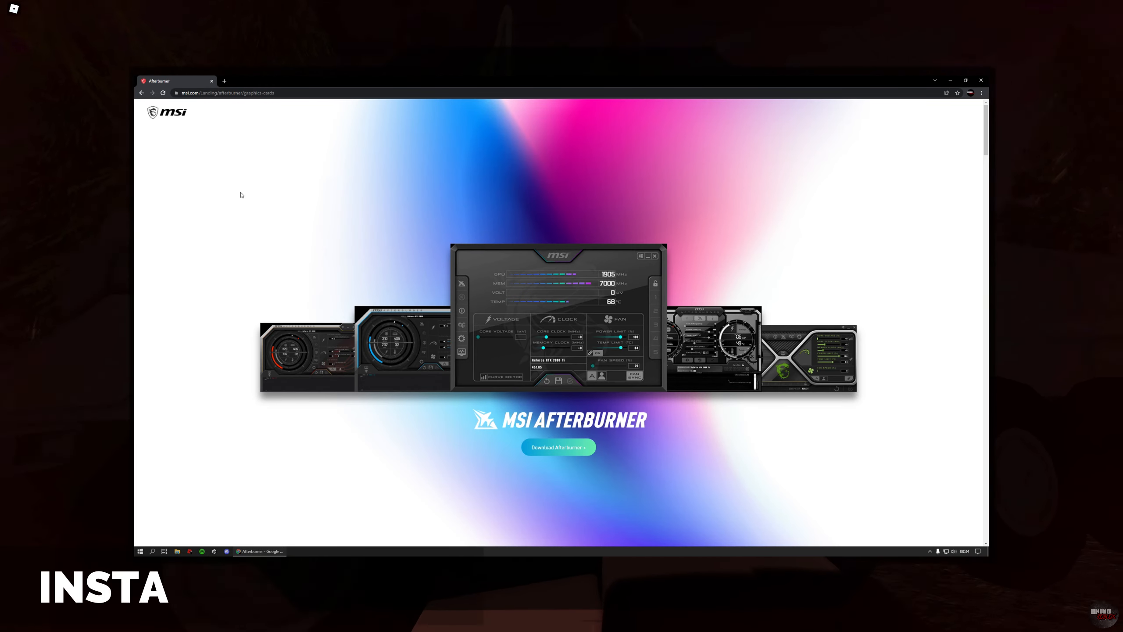
- Download MSI Afterburner and launch MSIAfterburnerSetup from the archive
{"action": "left_click", "coordinate": [558, 438]}
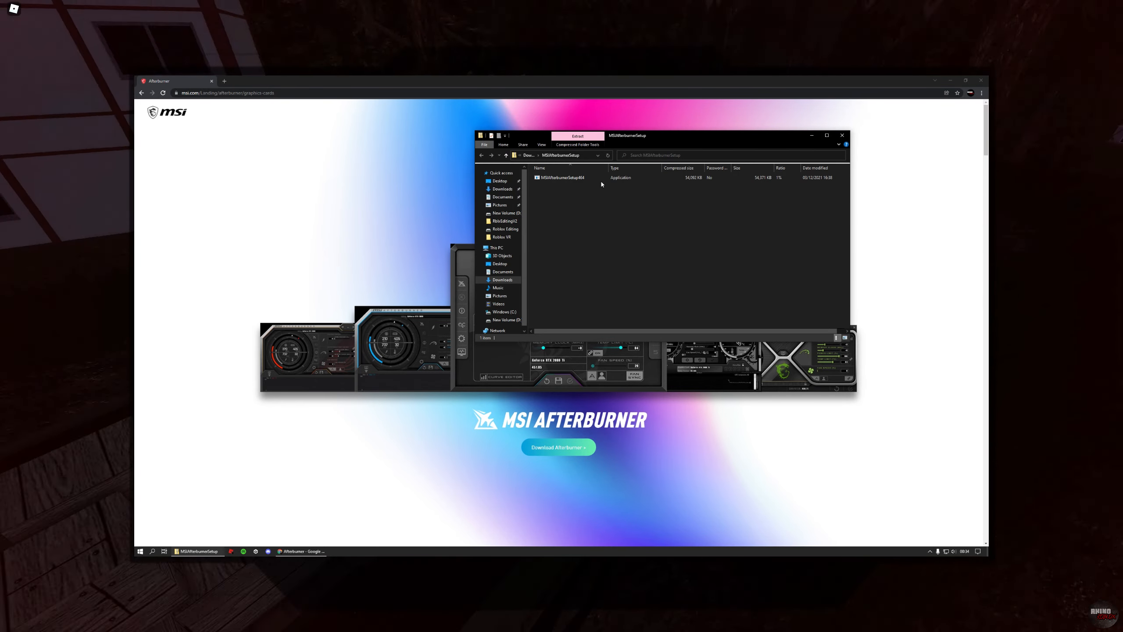
{"action": "left_click", "coordinate": [560, 178]}
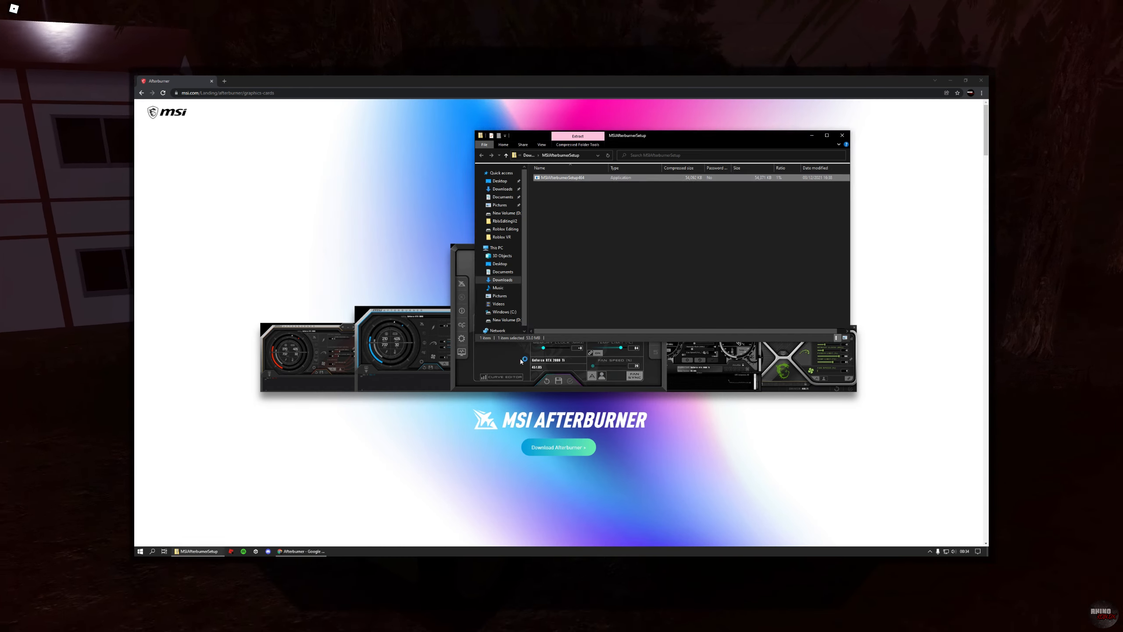
{"action": "double_click", "coordinate": [562, 176]}
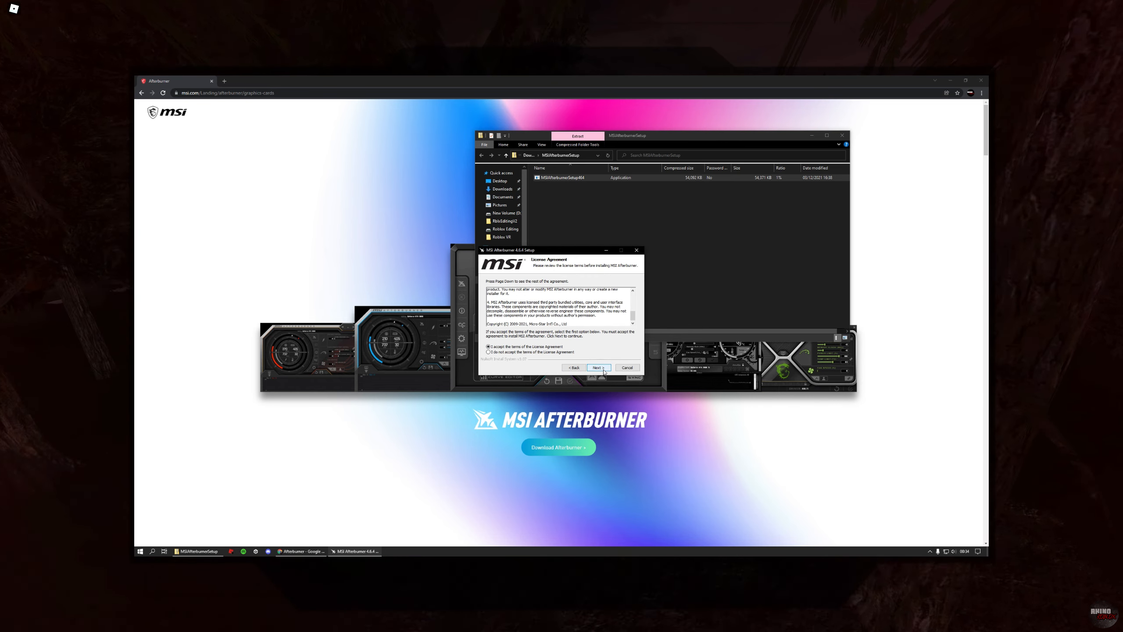
- Accept the license, install Afterburner, and finish the RivaTuner Statistics Server setup
{"action": "left_click", "coordinate": [597, 367]}
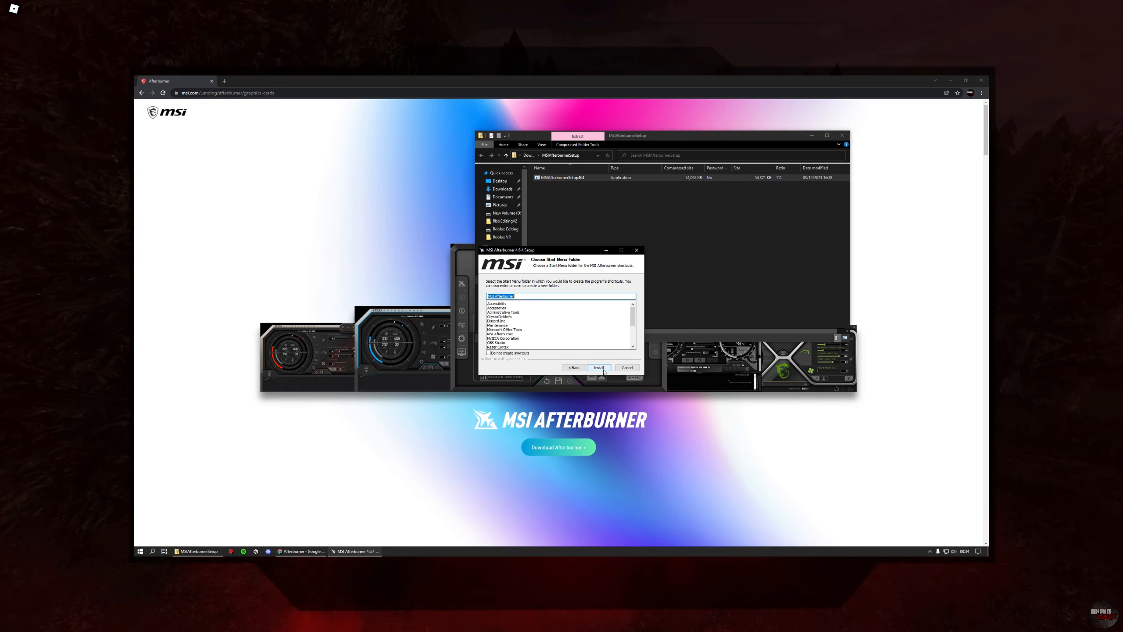
{"action": "left_click", "coordinate": [598, 367]}
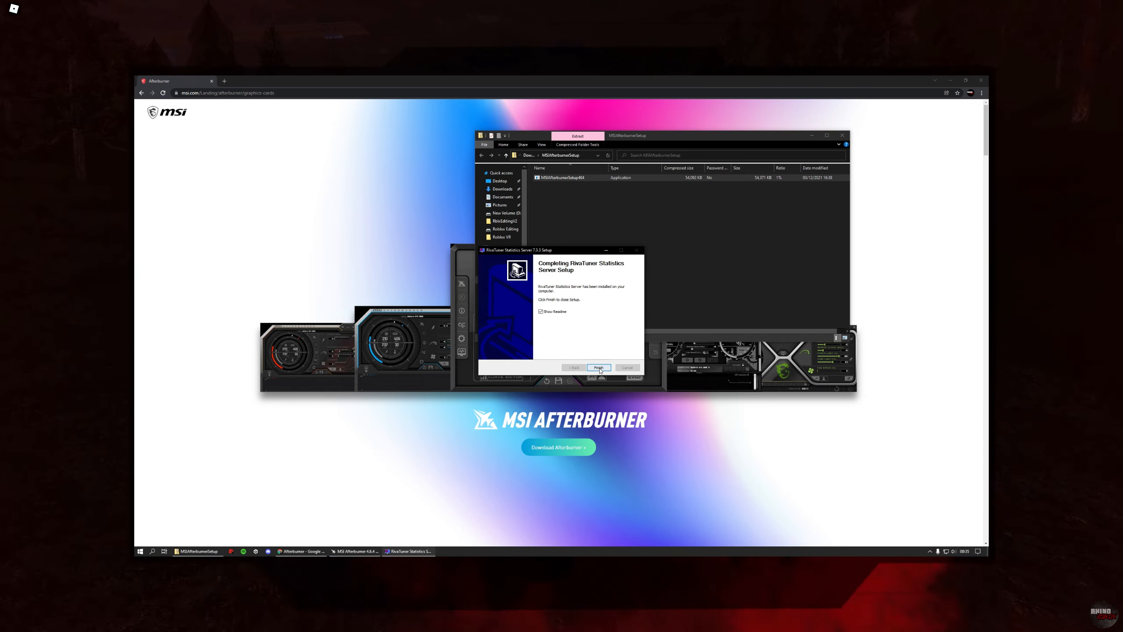
{"action": "left_click", "coordinate": [598, 367]}
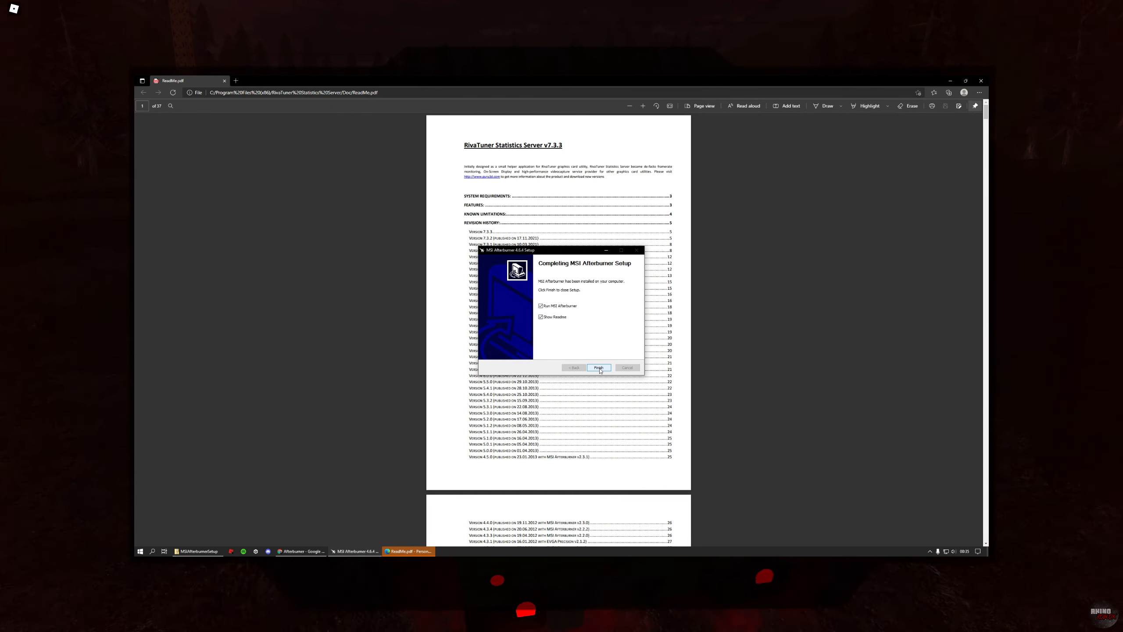
- Finish the Afterburner setup and close the ReadMe documents
{"action": "left_click", "coordinate": [598, 368]}
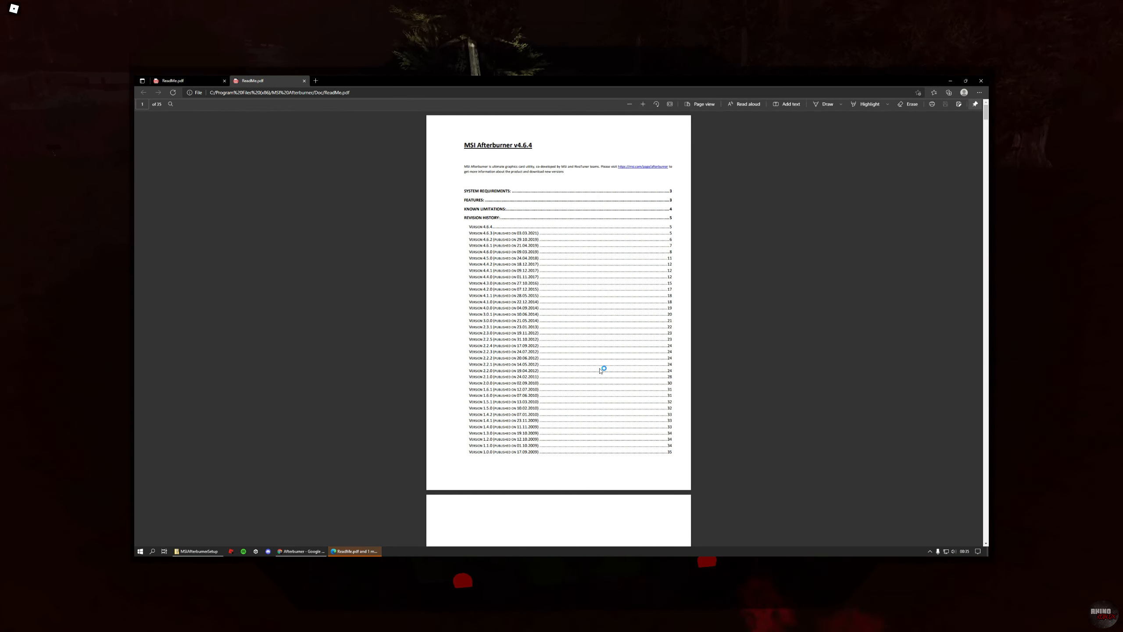
{"action": "left_click", "coordinate": [197, 551]}
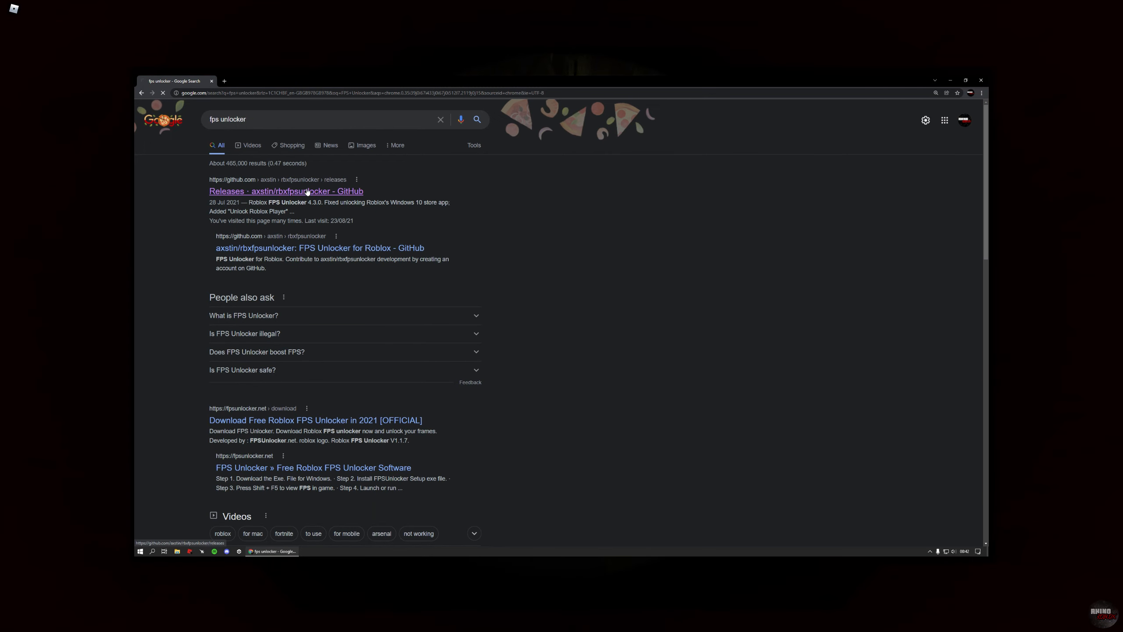
- Download the 64-bit FPS Unlocker v4.4.0 from the rbxfpsunlocker GitHub releases page
{"action": "left_click", "coordinate": [286, 191]}
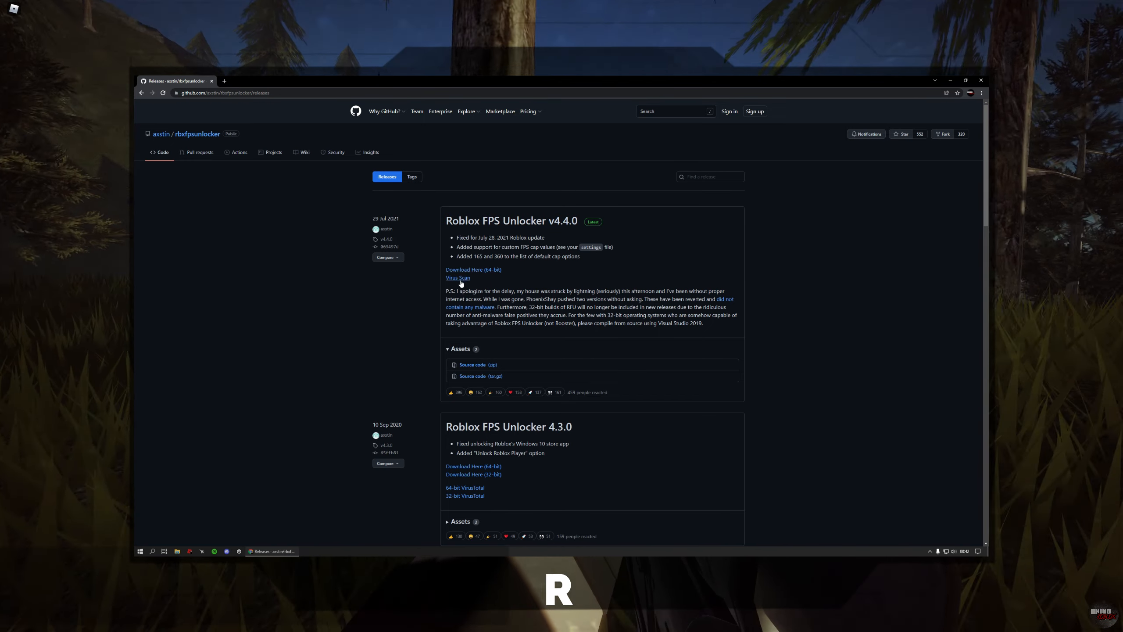
{"action": "left_click", "coordinate": [472, 270]}
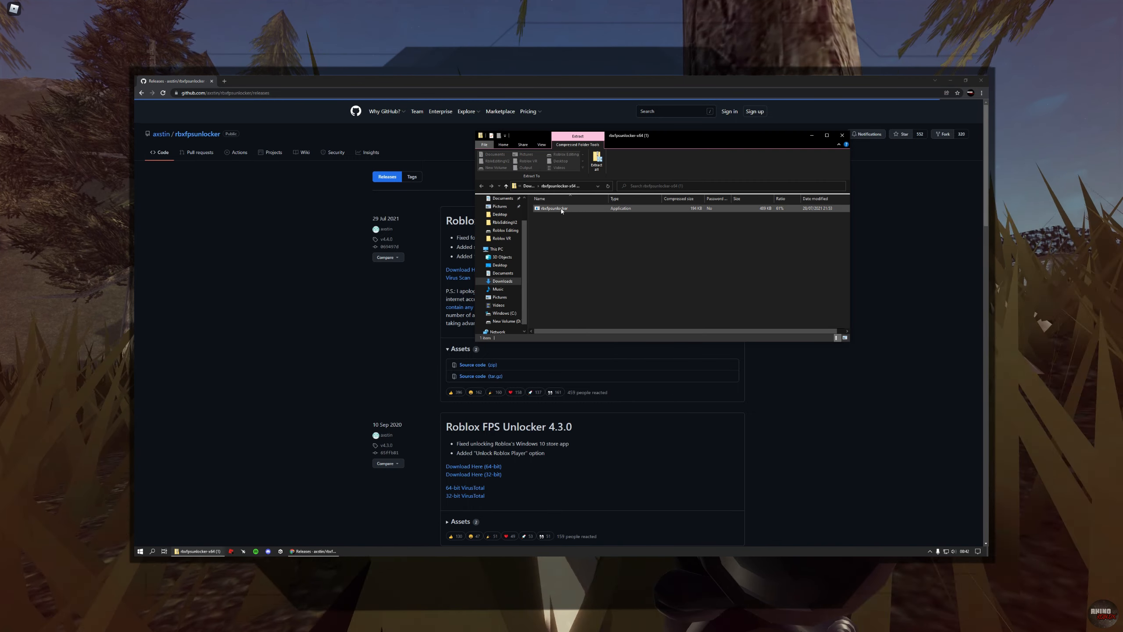
- Select rbxfpsunlocker in the archive and activate Razer Cortex Boost Now over Roblox
{"action": "left_click", "coordinate": [811, 135]}
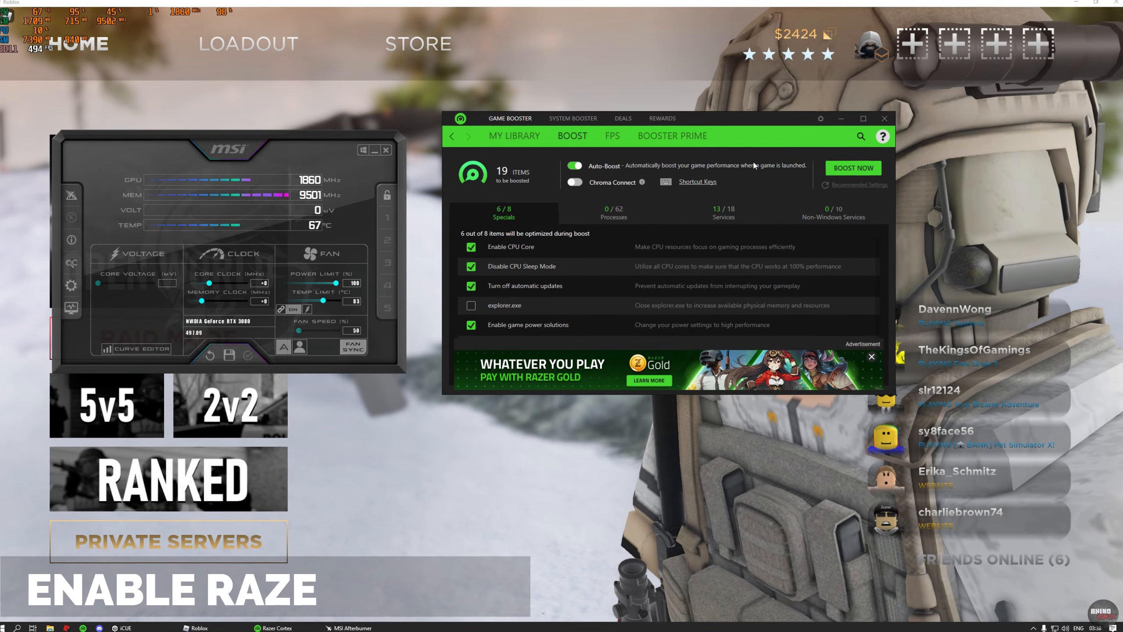
{"action": "left_click", "coordinate": [851, 167]}
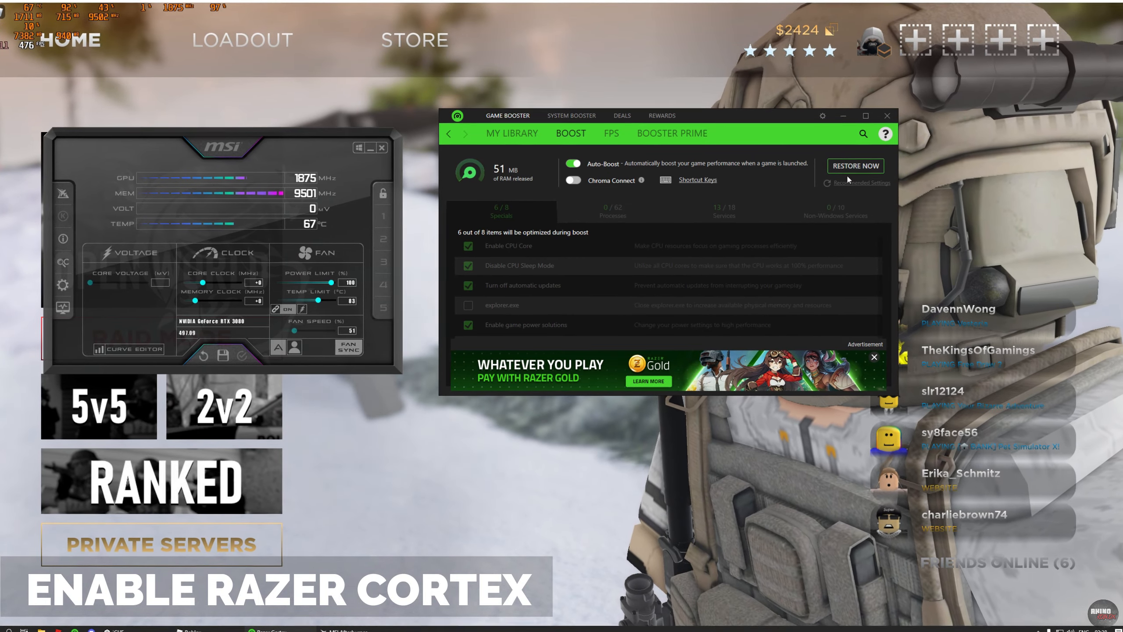